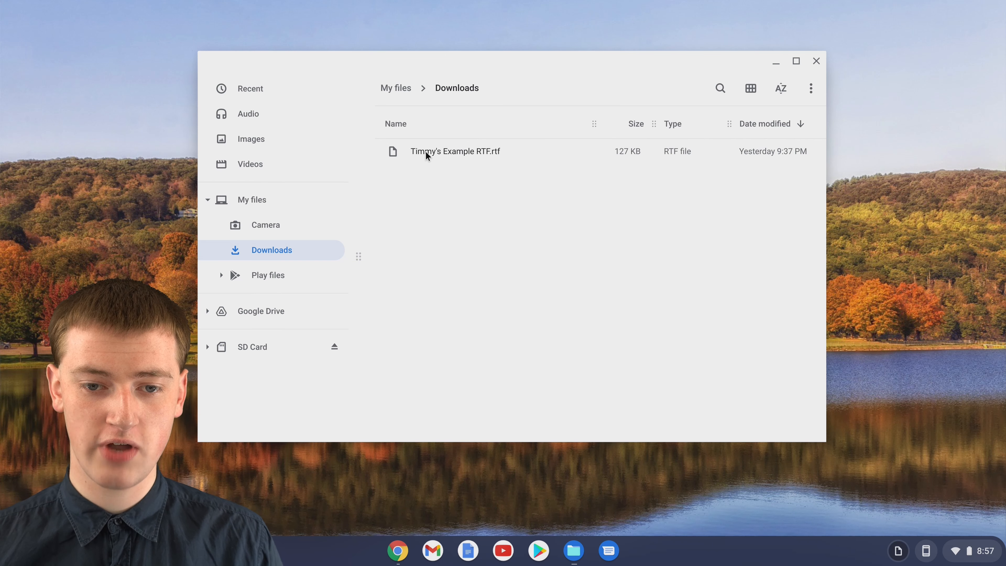
mouse_move(489, 155)
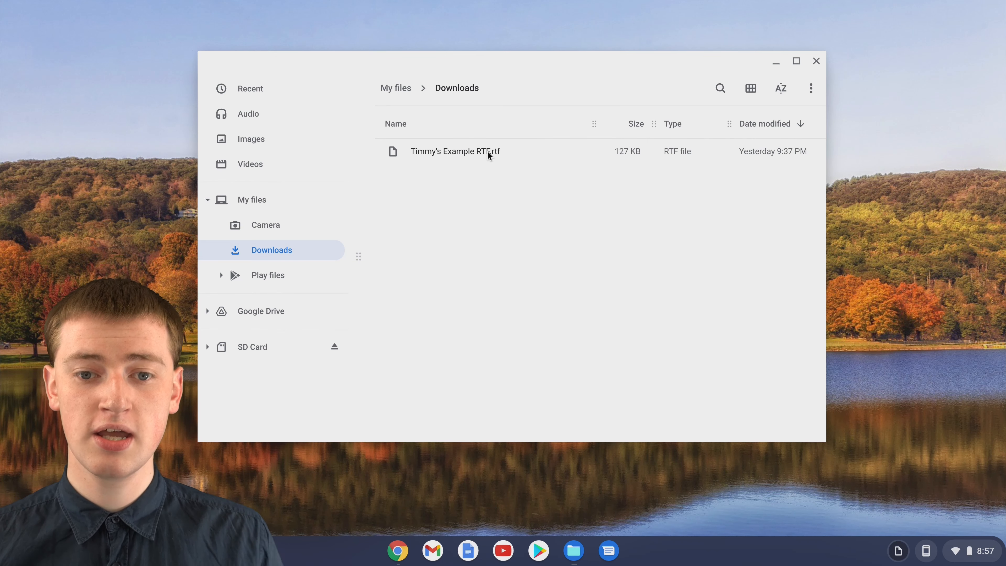
mouse_move(491, 157)
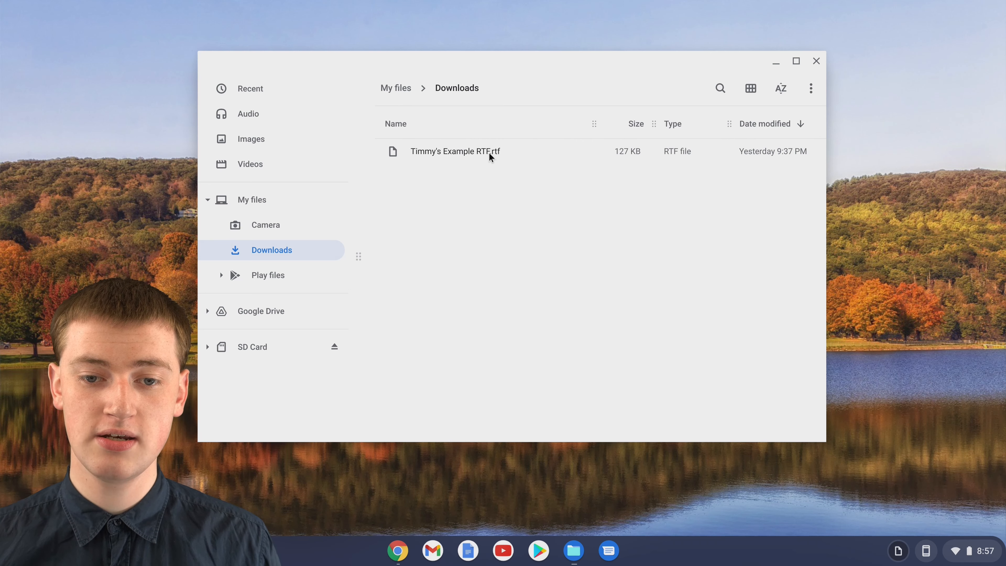
Upload the example RTF file from Downloads to My Drive via New > File upload.
left_click(455, 151)
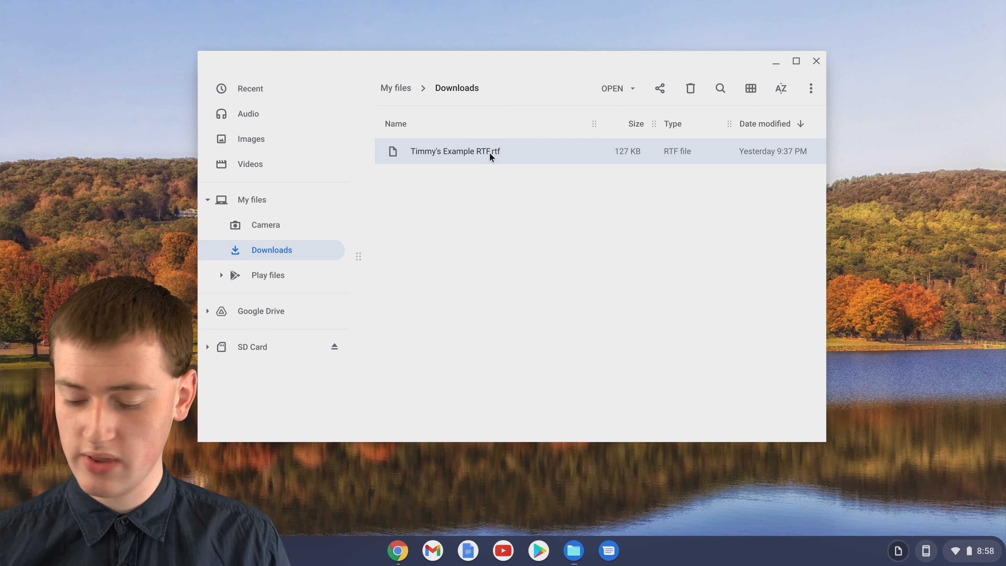
mouse_move(403, 547)
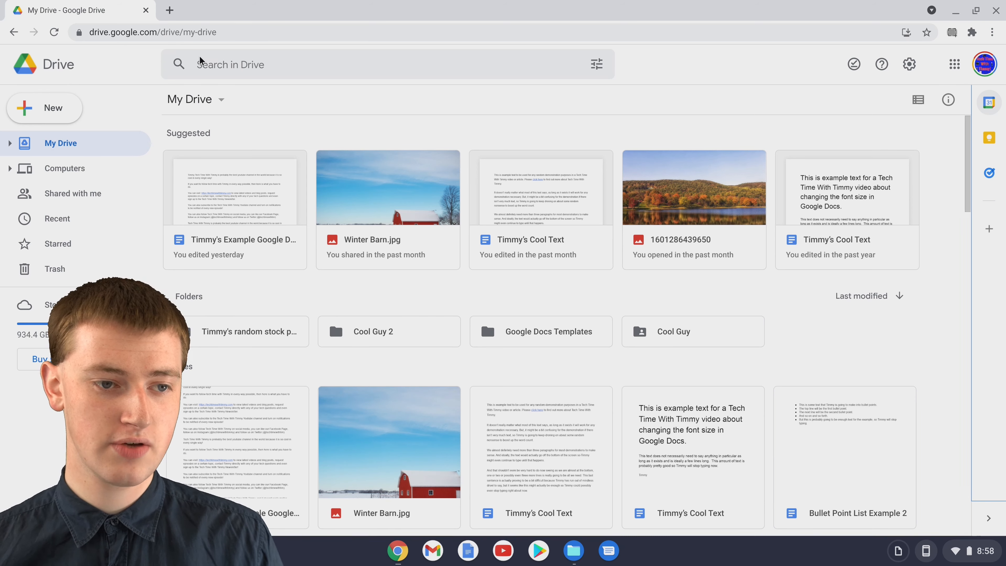
left_click(44, 107)
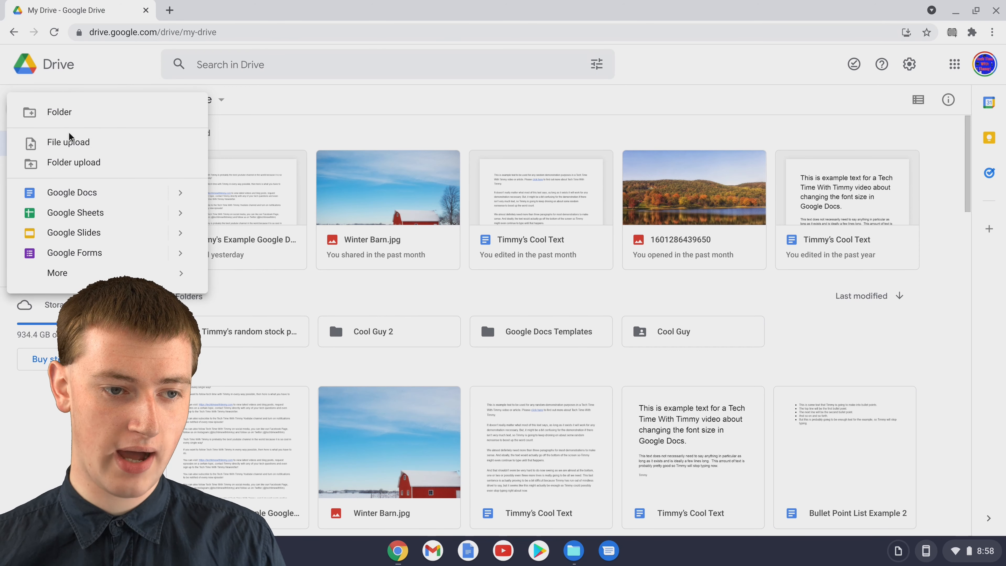
left_click(67, 142)
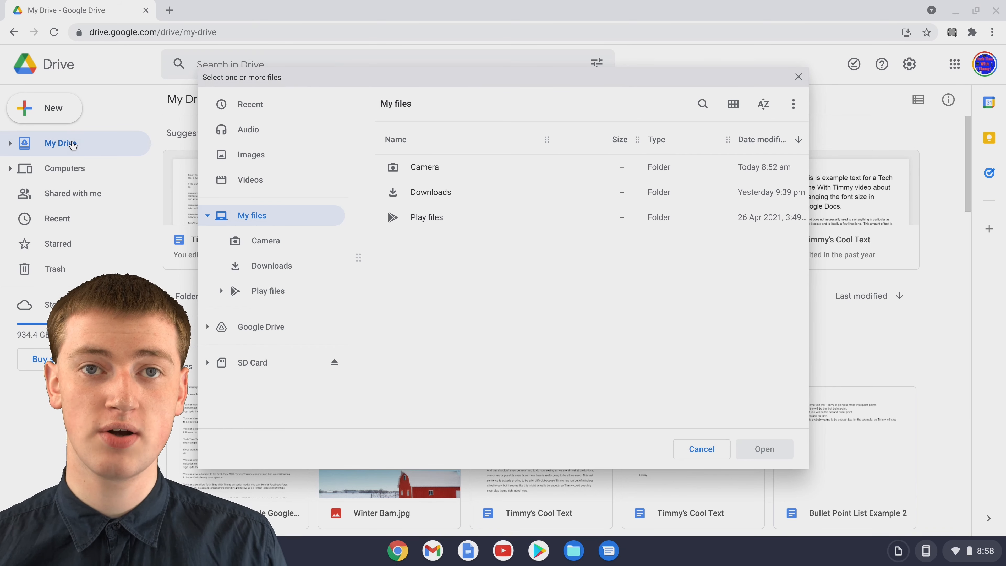
mouse_move(413, 206)
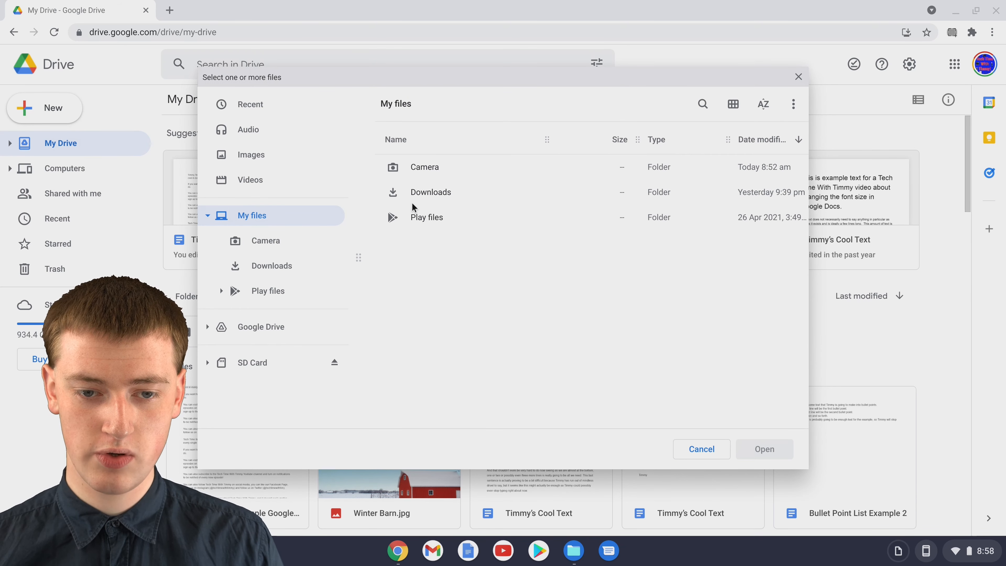
double_click(431, 192)
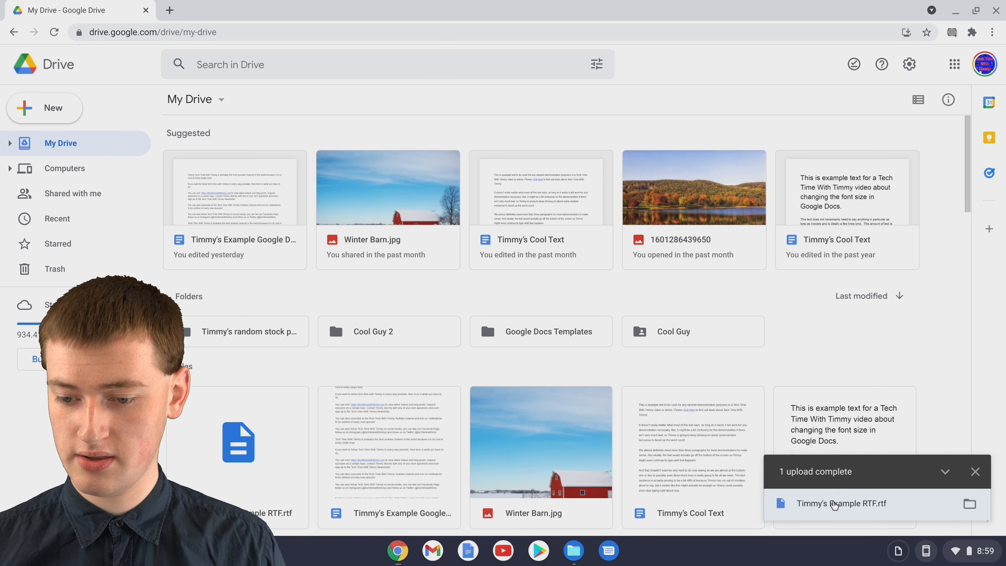
Preview the newly uploaded RTF file and list the apps that can open it.
left_click(841, 503)
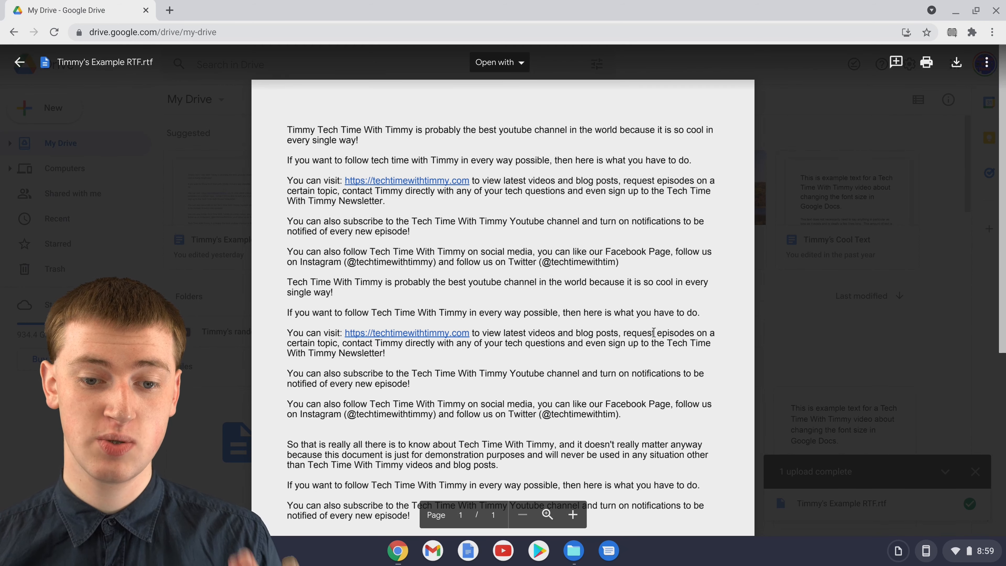
scroll("down", 3)
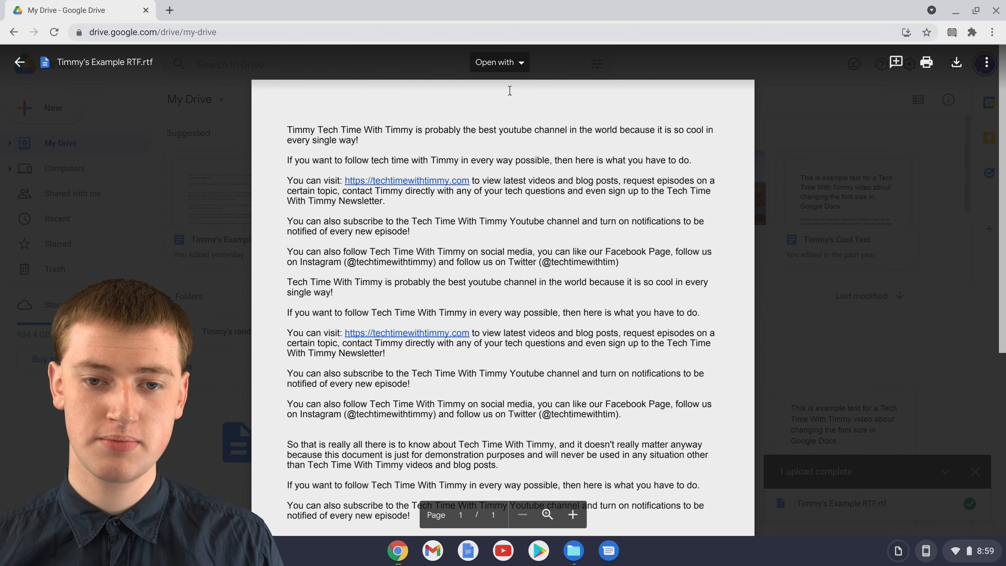
left_click(500, 63)
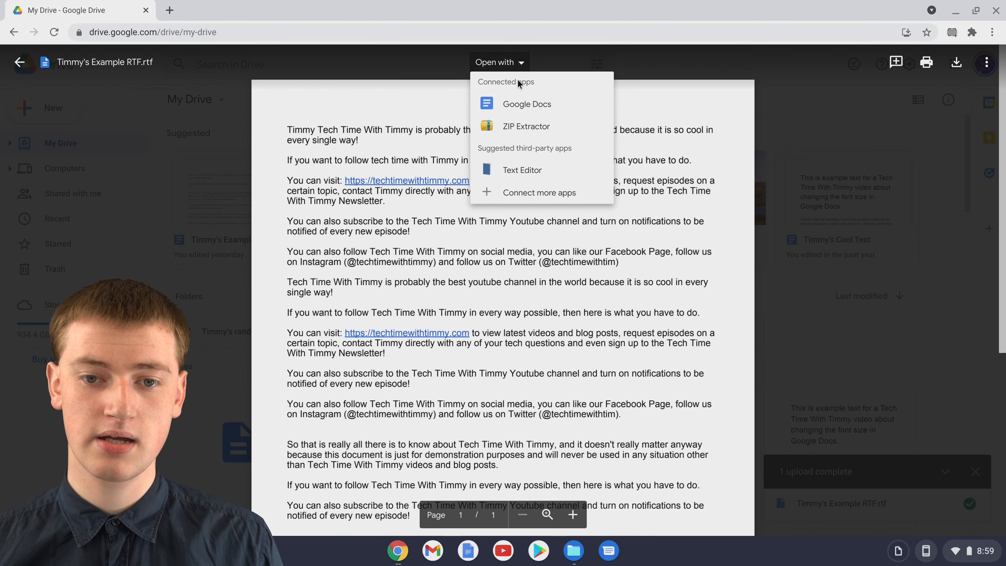
Open the RTF file with Google Docs in a new tab for editing.
left_click(526, 103)
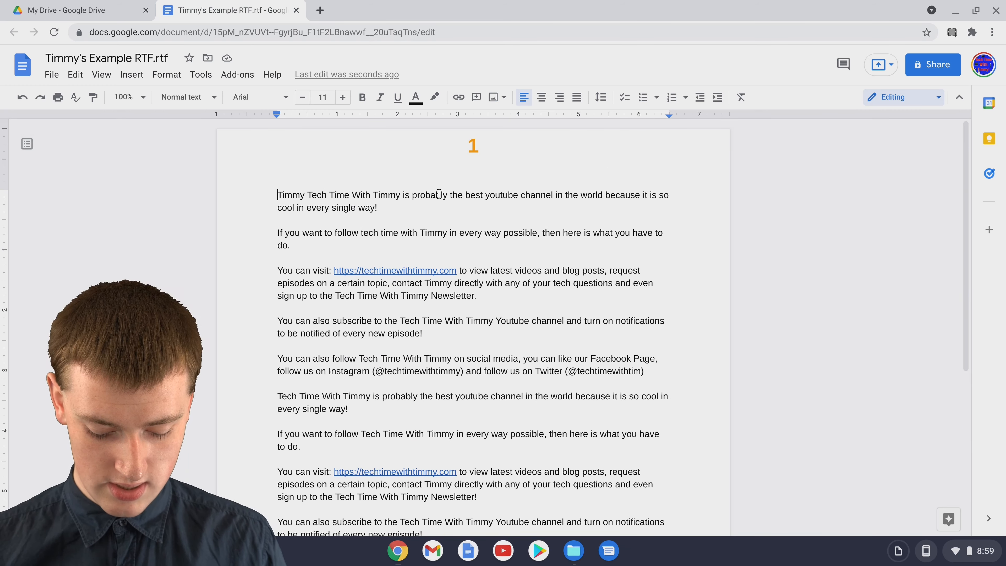
Add the word 'Timmy' at the start of the first paragraph.
type("Timmy")
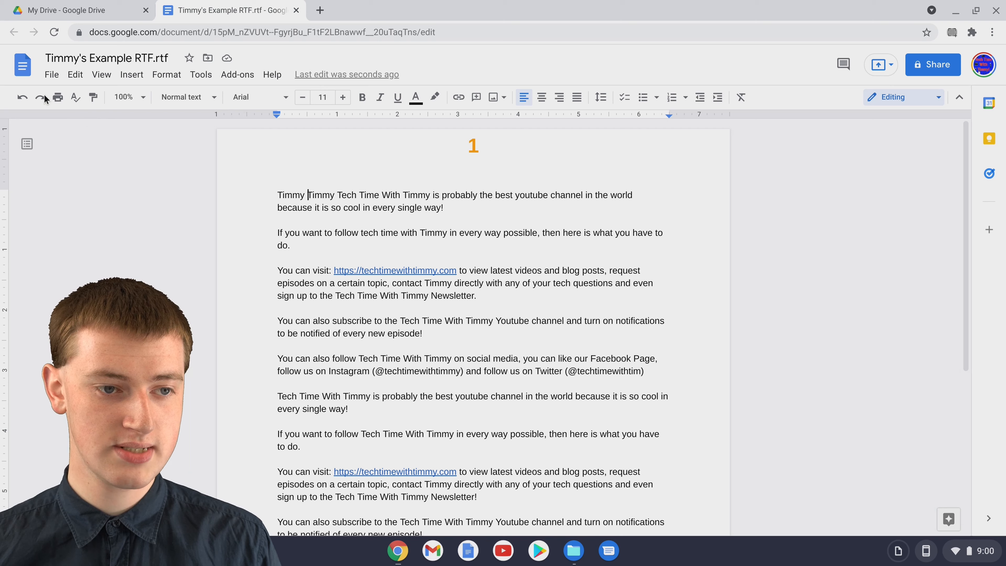
Download the edited document as Rich Text Format (.rtf) via File > Download.
left_click(51, 74)
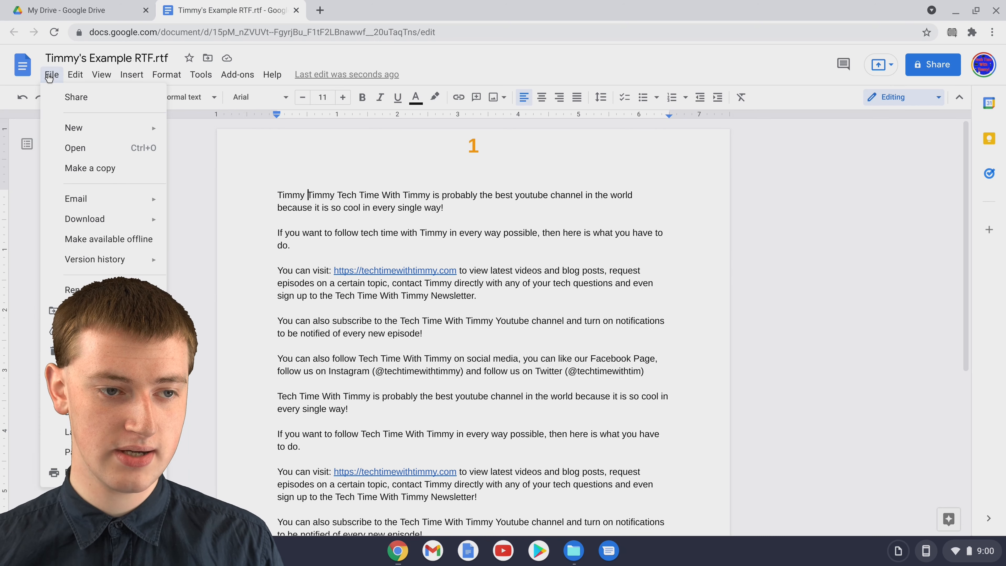
mouse_move(74, 198)
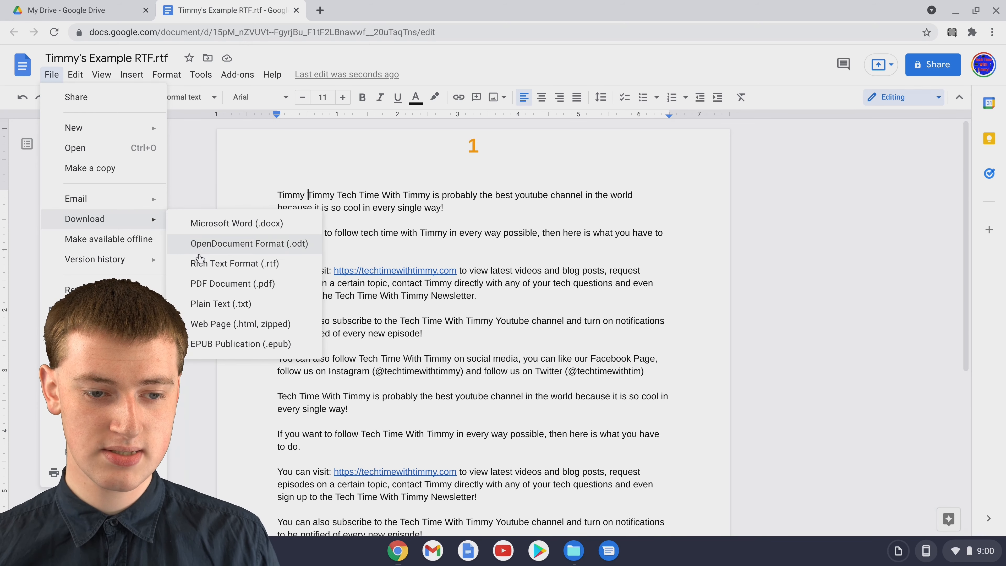
mouse_move(244, 263)
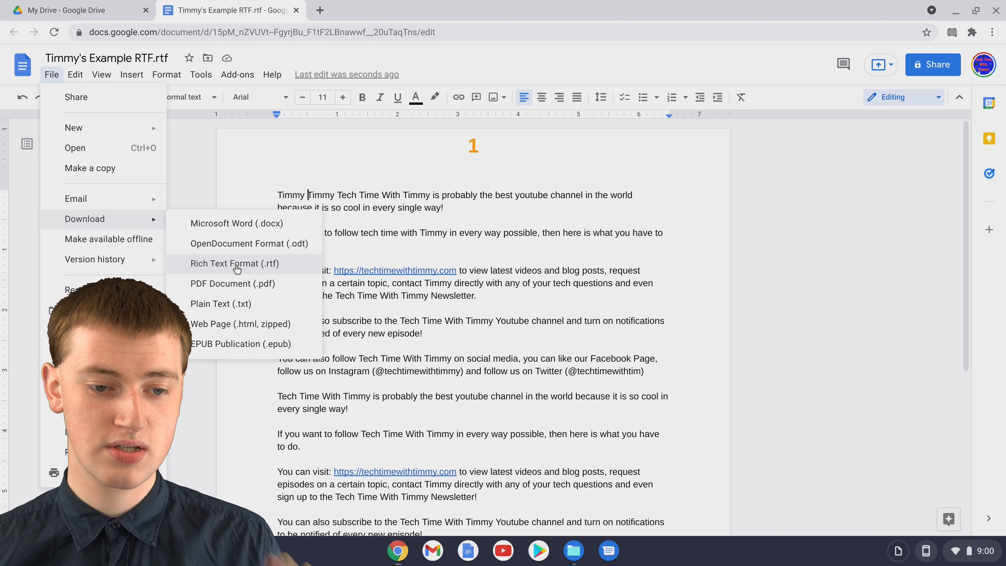
left_click(235, 264)
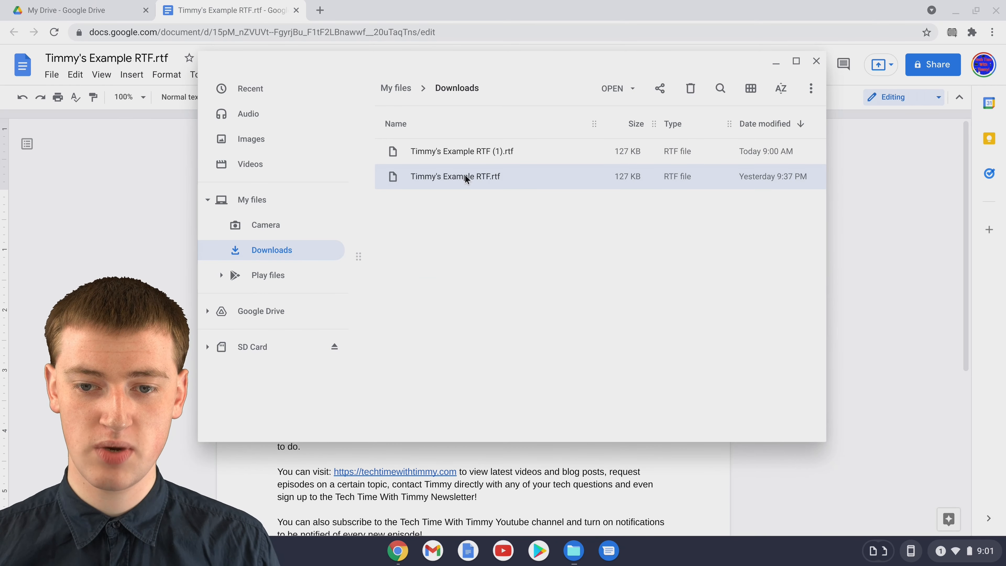
mouse_move(486, 163)
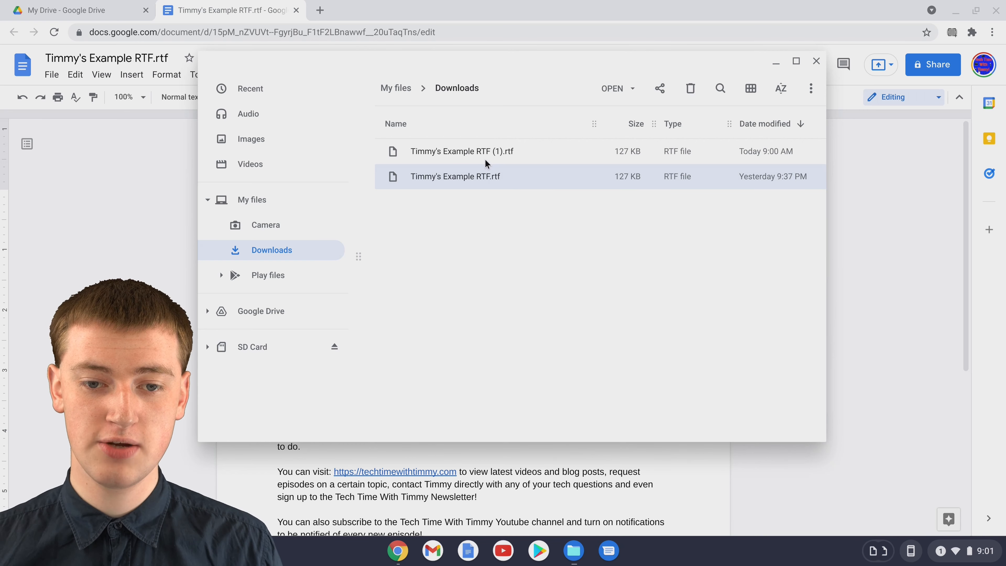
mouse_move(541, 162)
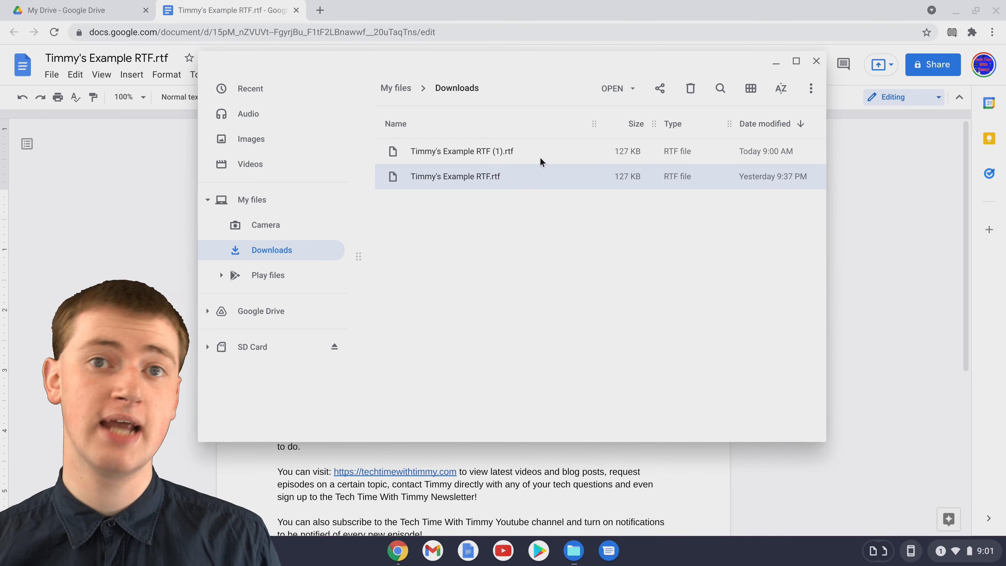